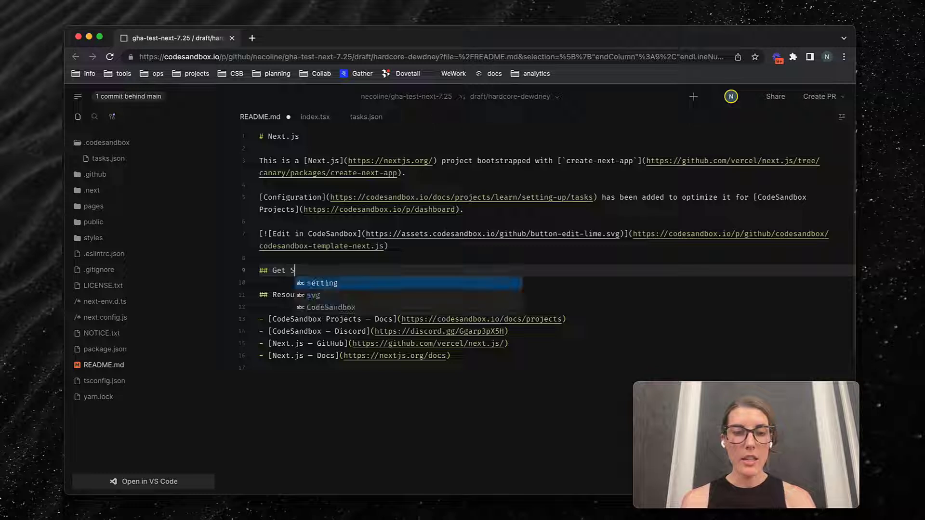
# Add a '## Get Started' heading on line 9 with an empty ```bash code block beneath it
pyautogui.write('tarted')
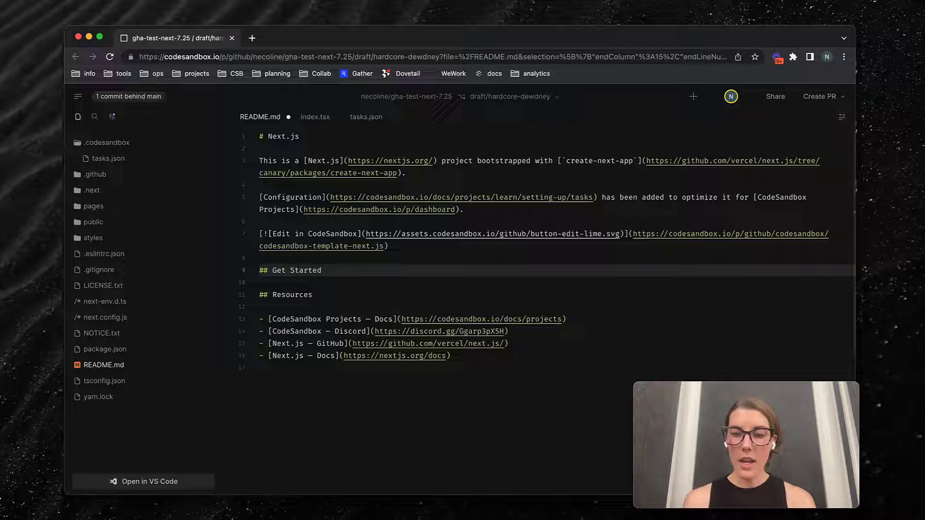
pyautogui.write('```bash')
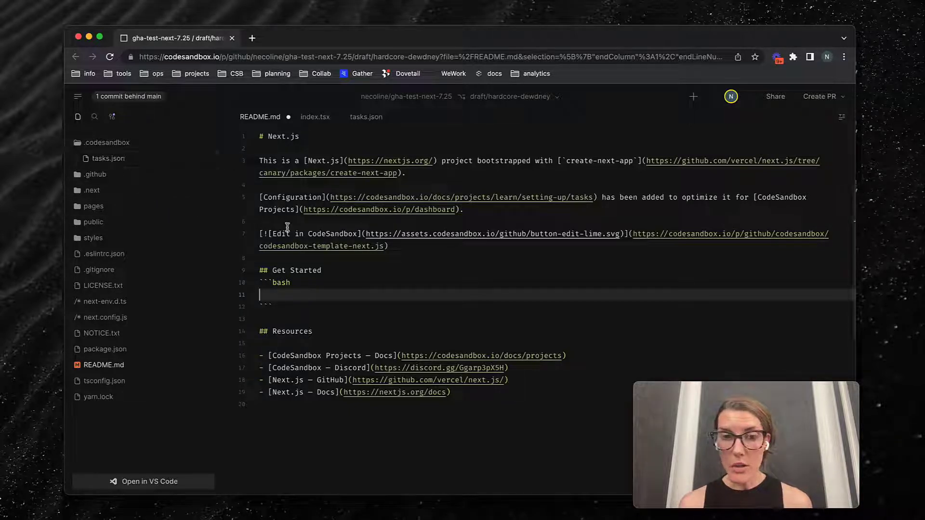
# Type 'yarn' into the bash block and bring up the tasks.json dev task's 'yarn dev' command
pyautogui.write('yarn')
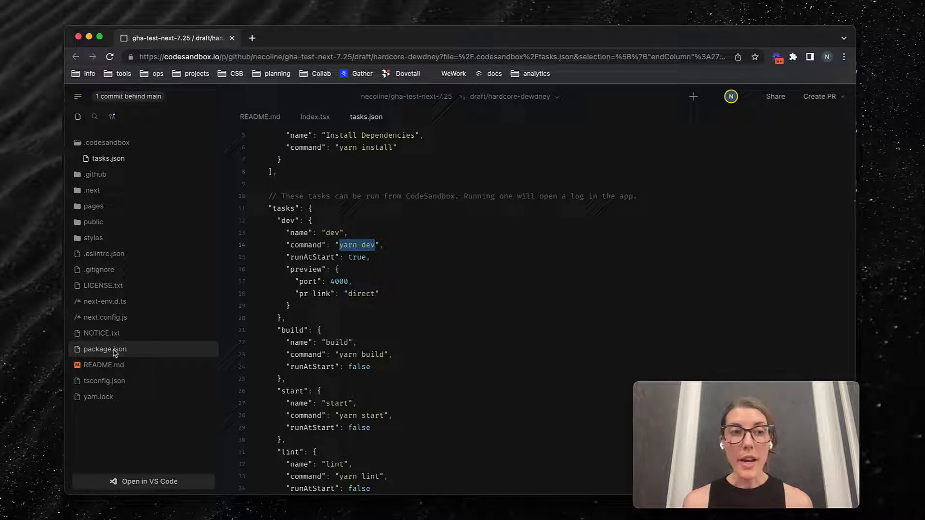
# Bring up the command search over the tasks.json file
pyautogui.click(693, 97)
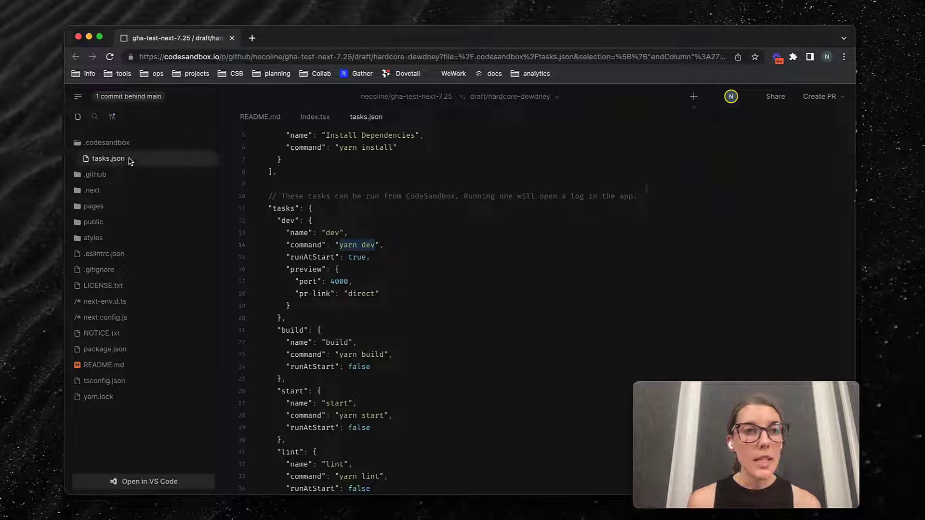
pyautogui.moveTo(452, 181)
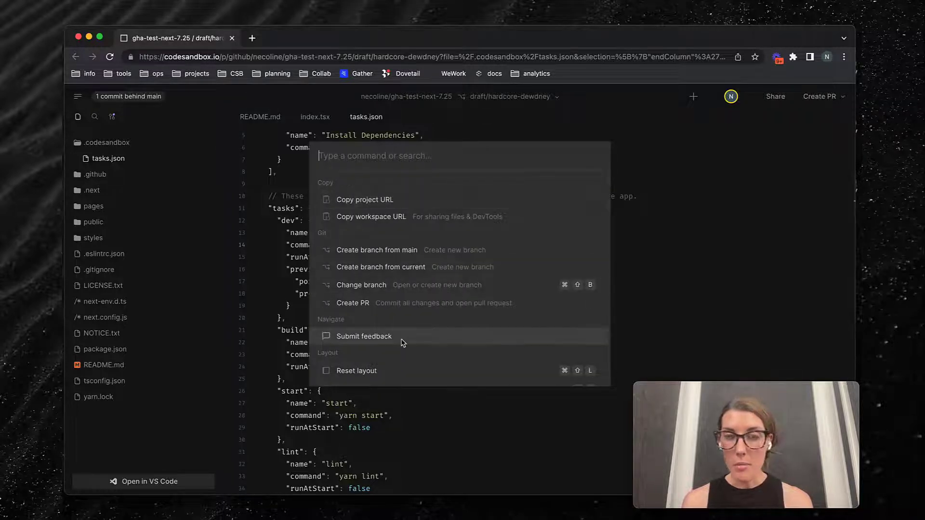
# Filter the command search by 'task' to list the tasks configuration and run-task commands
pyautogui.write('task')
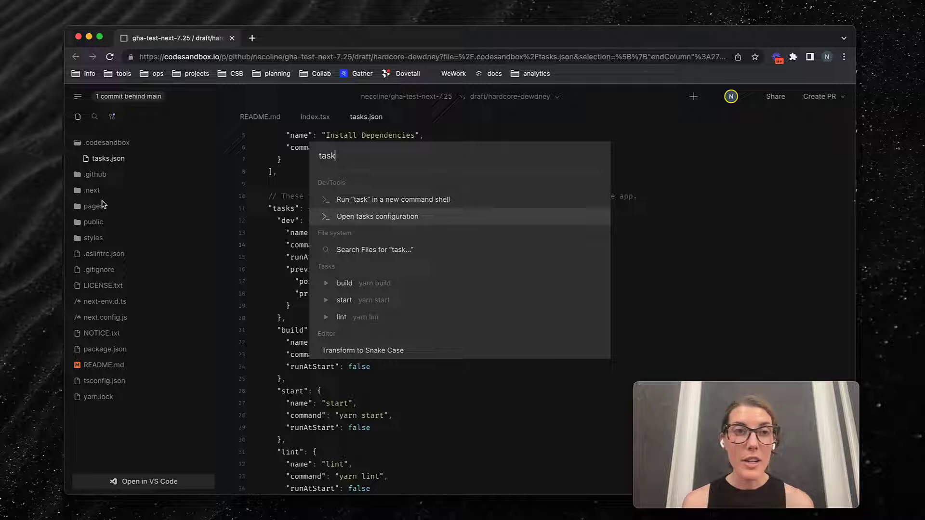
pyautogui.moveTo(216, 245)
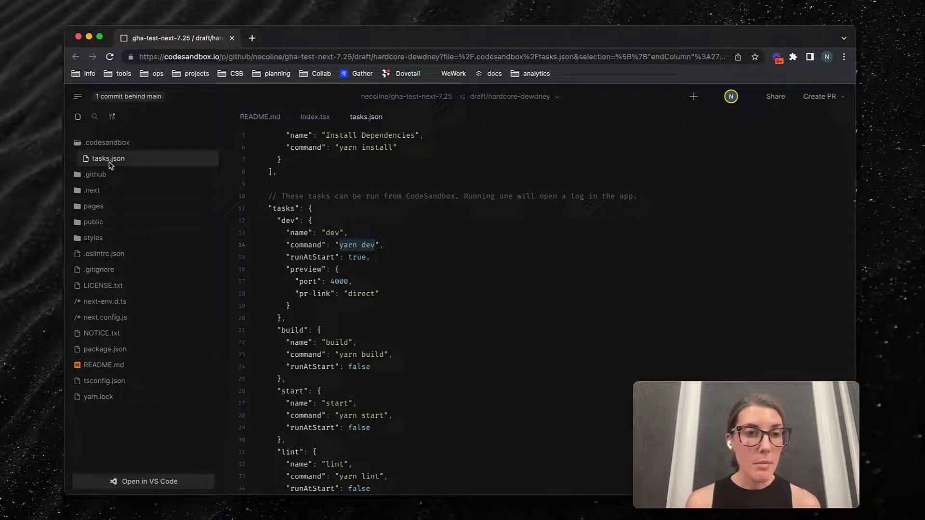
# Switch to README.md and show it rendered, its Get Started block holding runnable 'yarn dev'
pyautogui.click(103, 365)
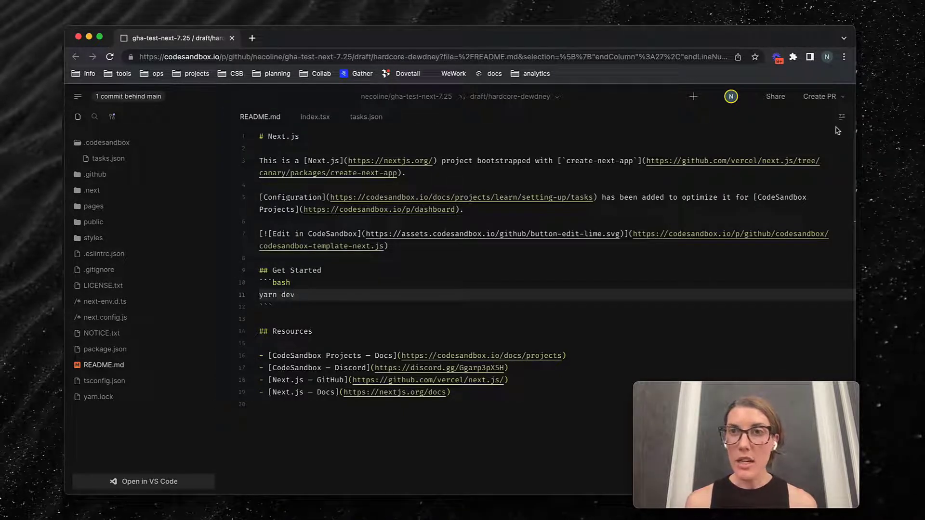
pyautogui.click(842, 117)
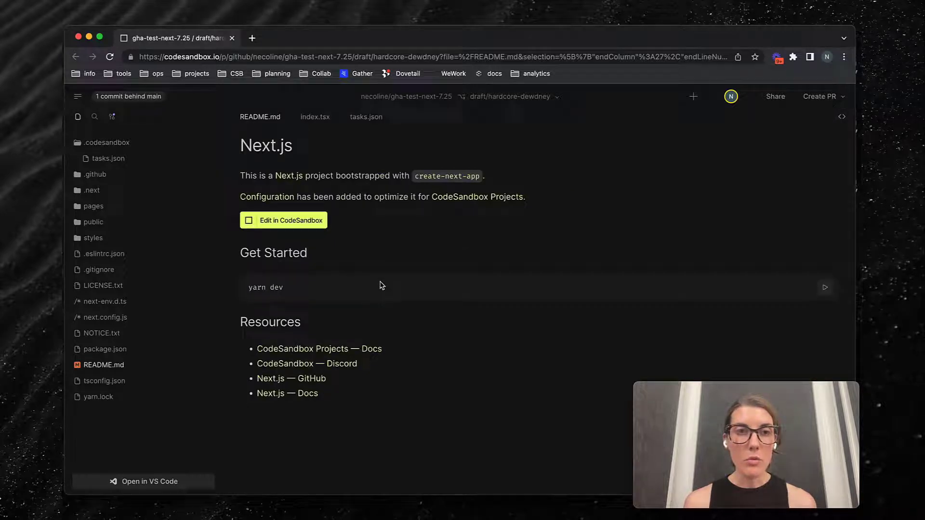